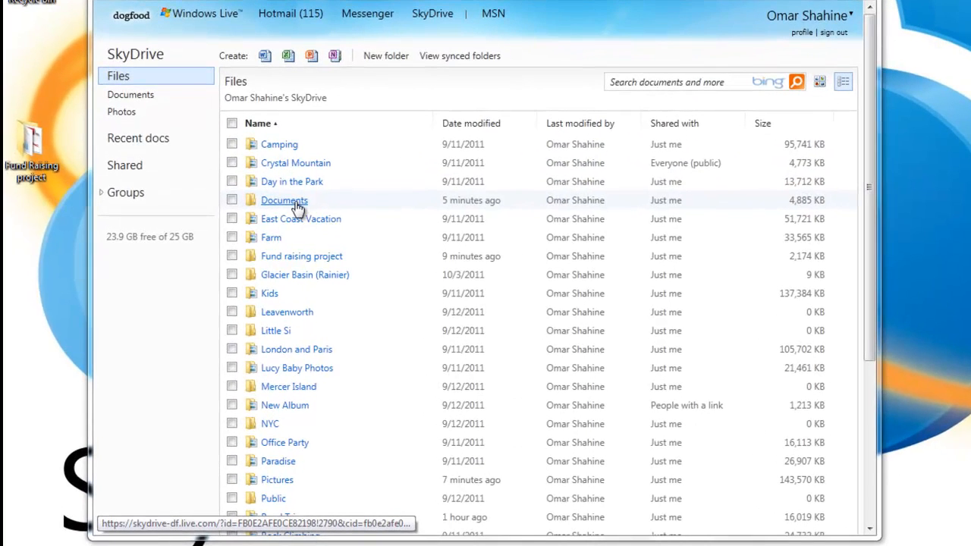
# Open the Documents folder in the SkyDrive Files list
pyautogui.click(284, 200)
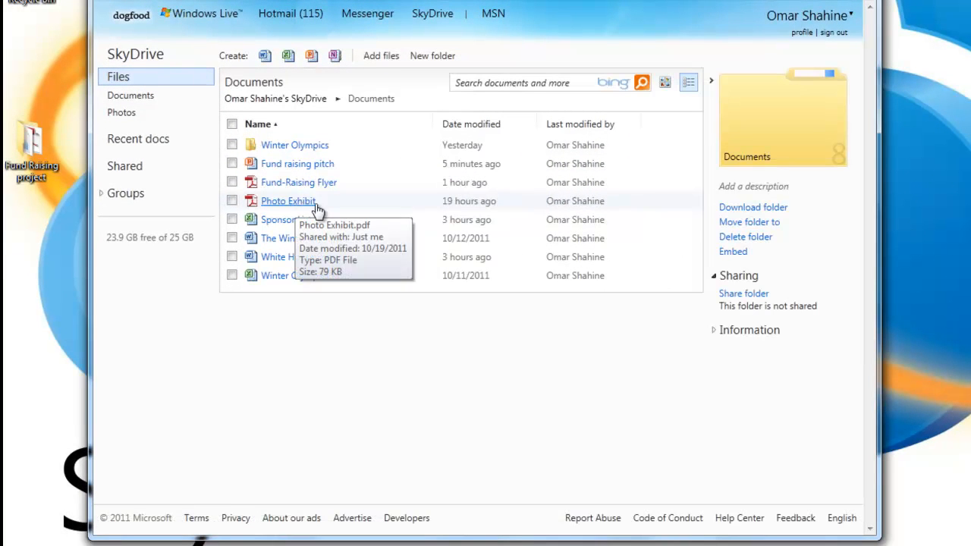
pyautogui.moveTo(415, 216)
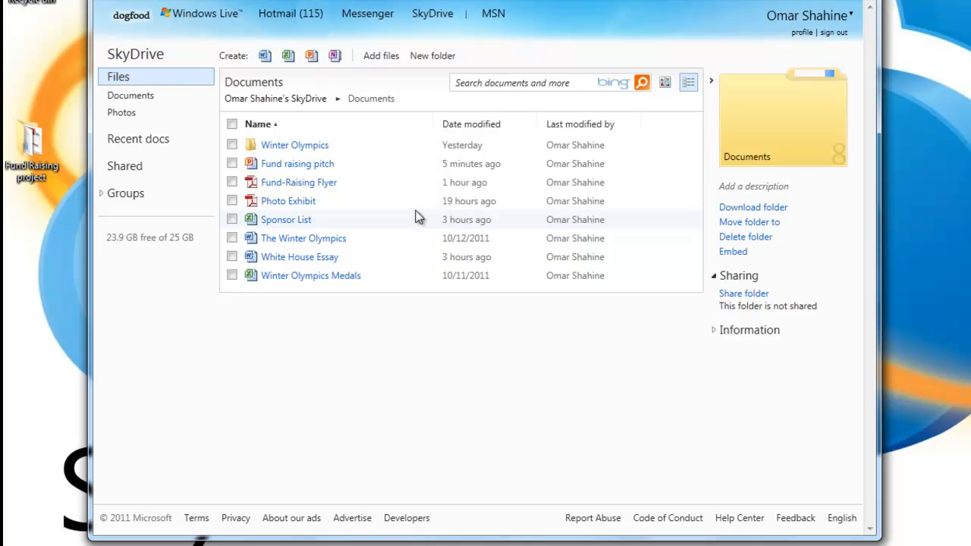
pyautogui.moveTo(410, 211)
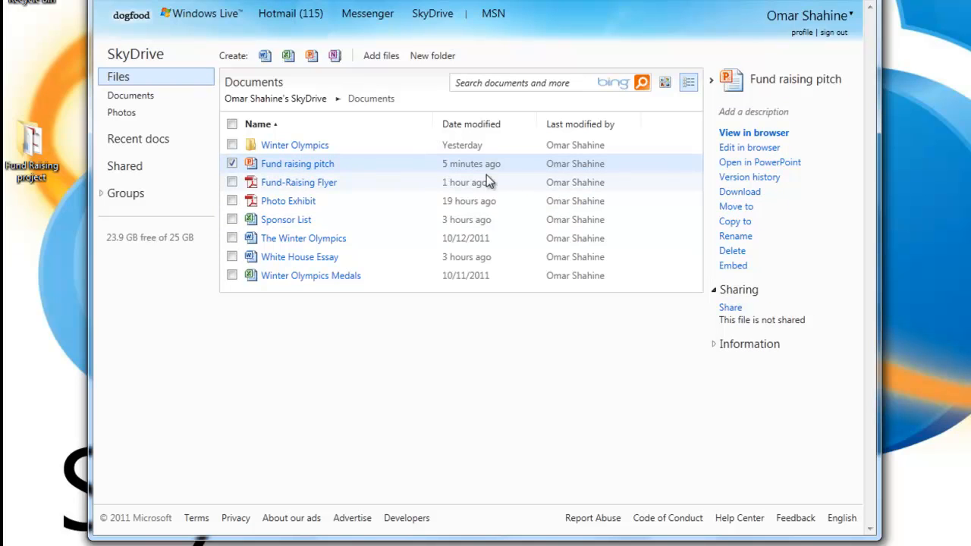
pyautogui.moveTo(404, 177)
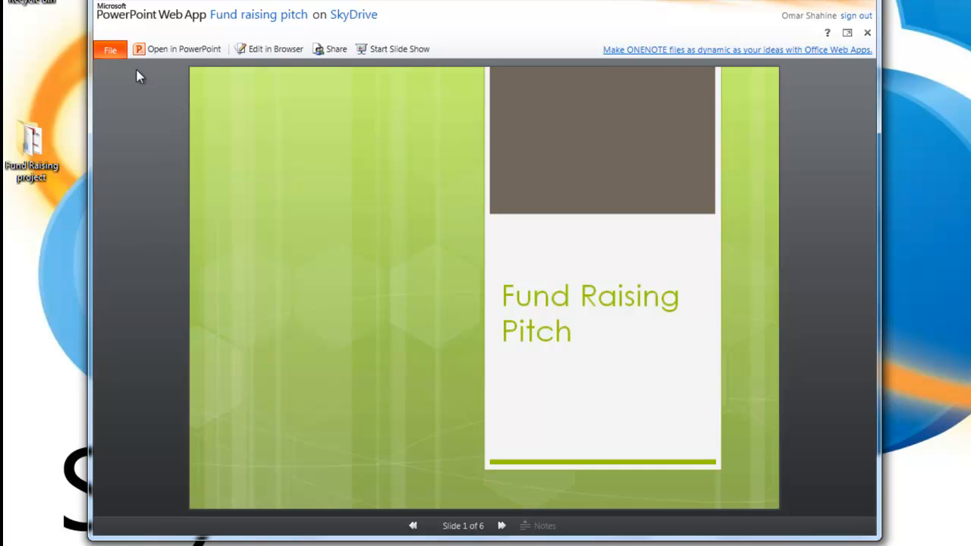
# Email the pitch to the suggested contact with the message 'Hey, please review.'
pyautogui.click(110, 49)
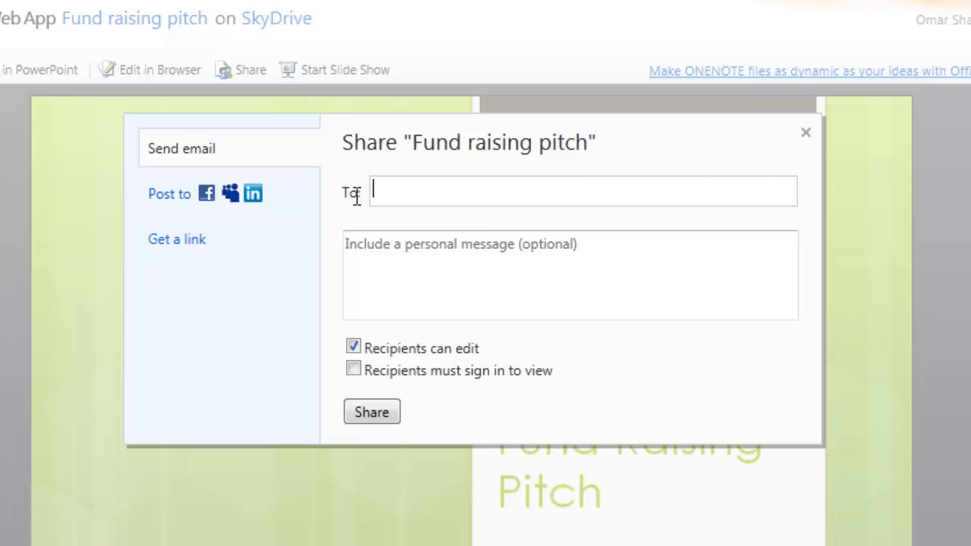
pyautogui.write('ha')
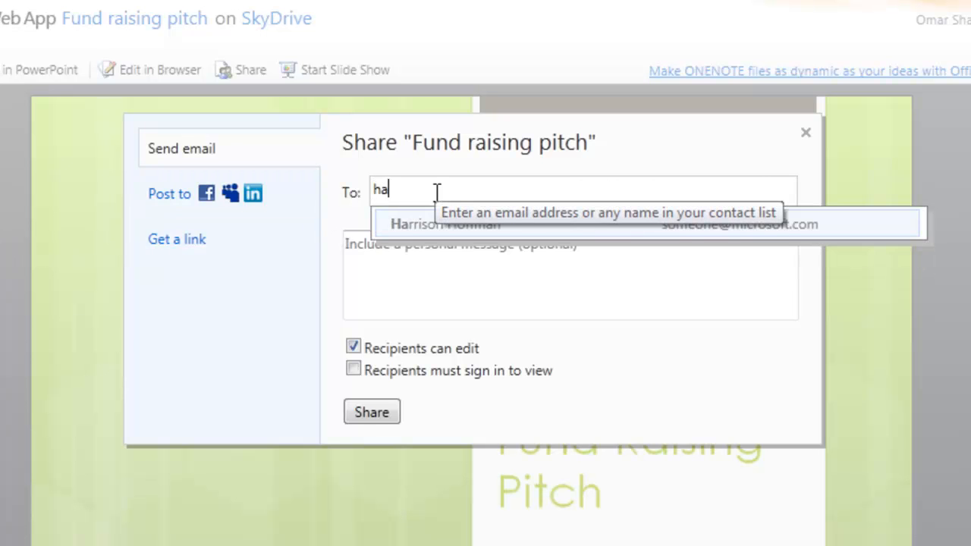
pyautogui.click(445, 223)
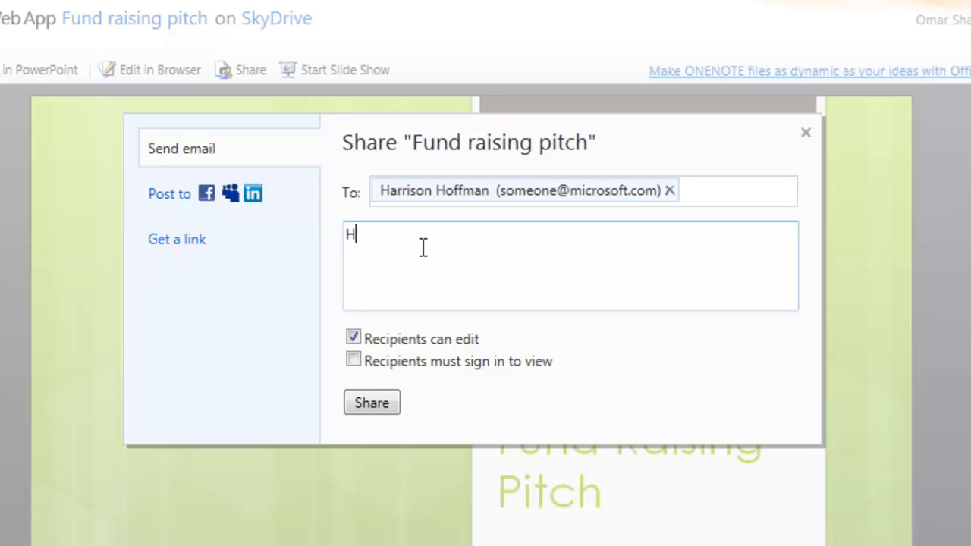
pyautogui.write('ey, please')
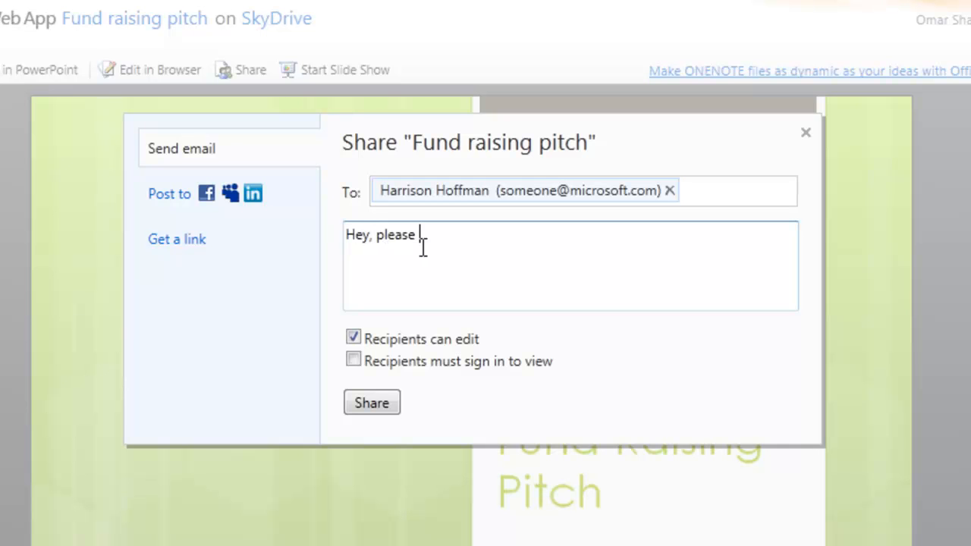
pyautogui.write('review.')
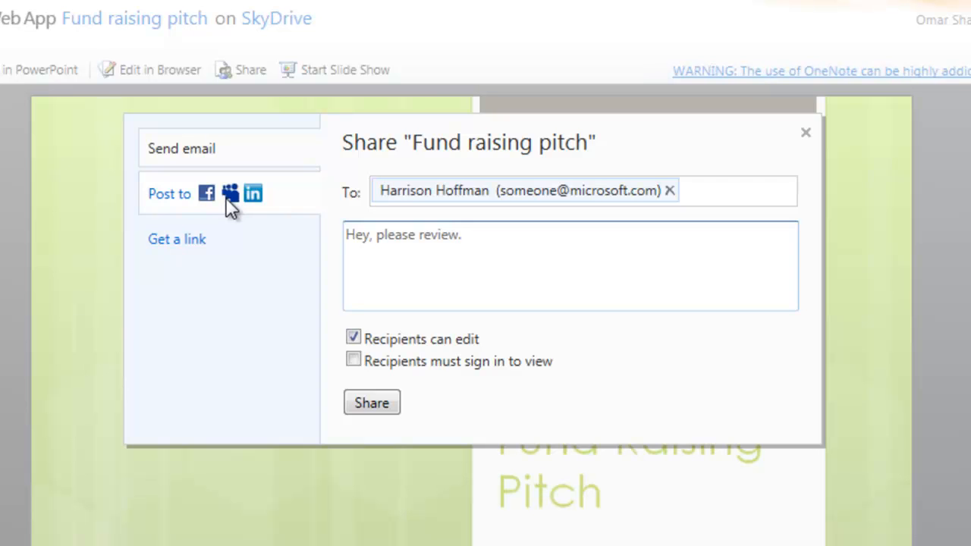
# Post the pitch to LinkedIn, adding 'Some of you may be interested.' to the message
pyautogui.click(169, 193)
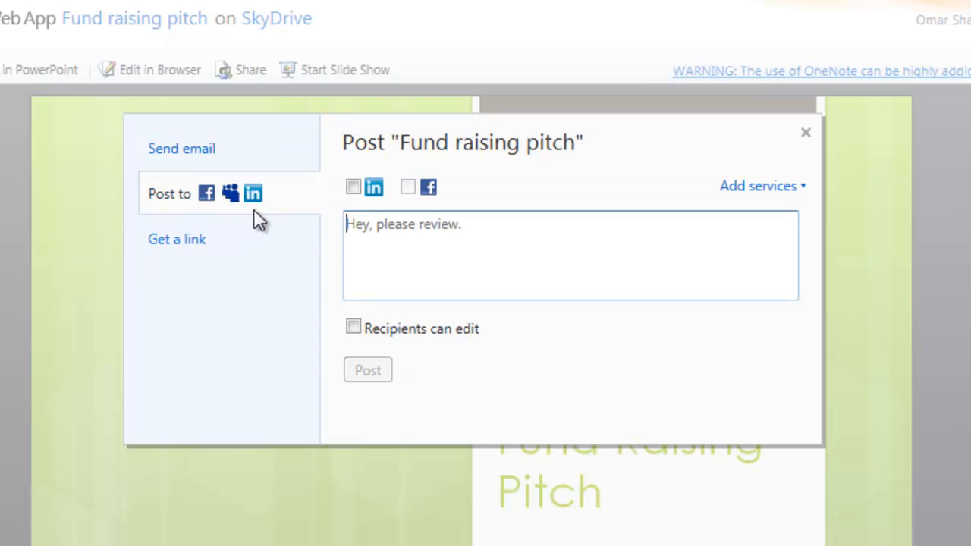
pyautogui.click(353, 187)
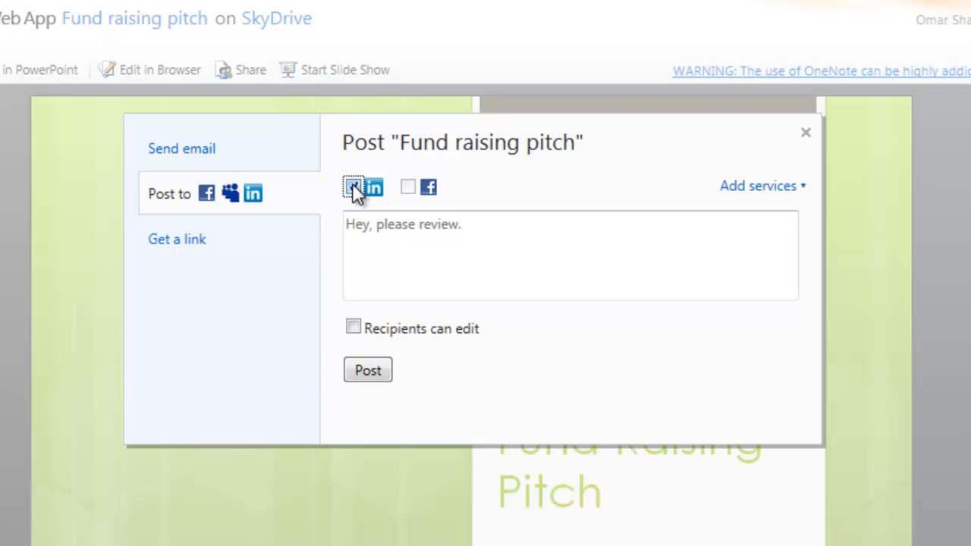
pyautogui.click(353, 186)
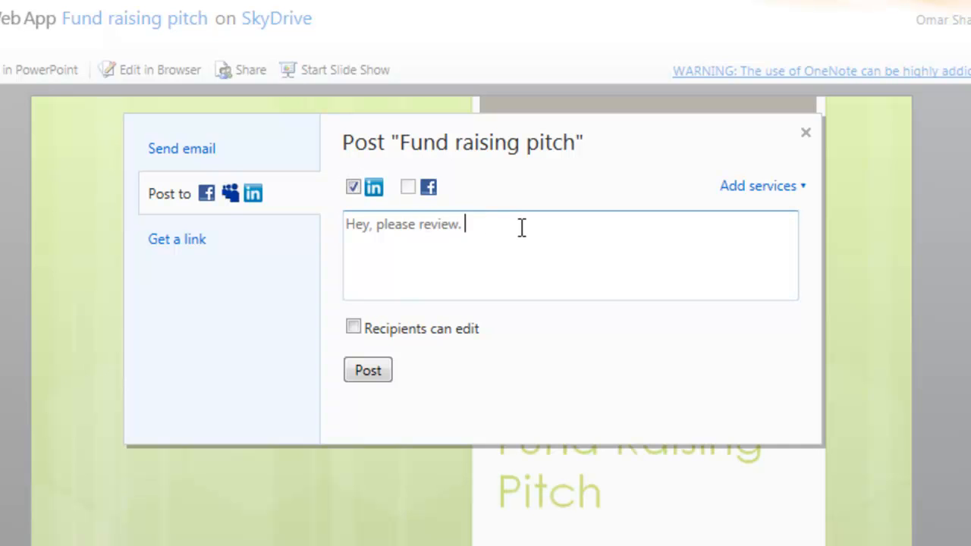
pyautogui.write('Some of you may be')
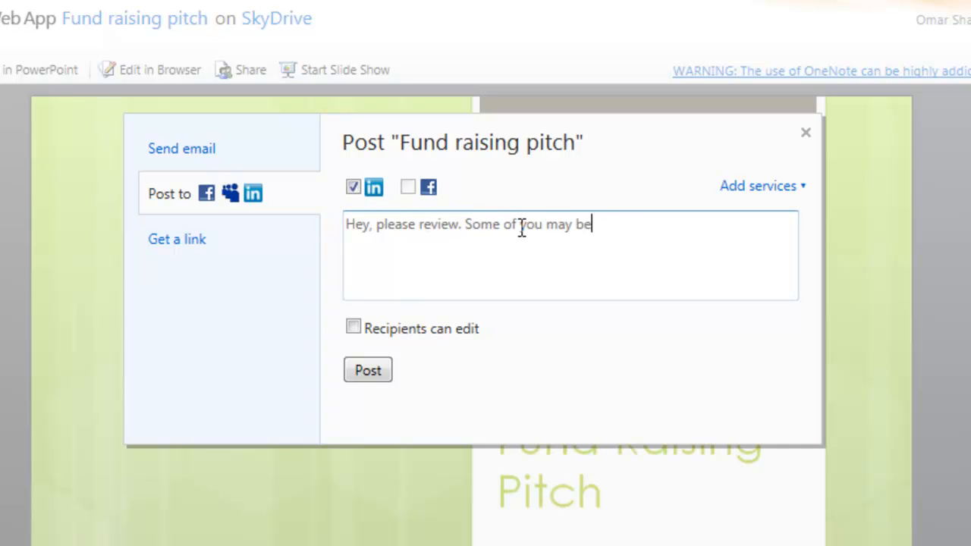
pyautogui.write('interested.')
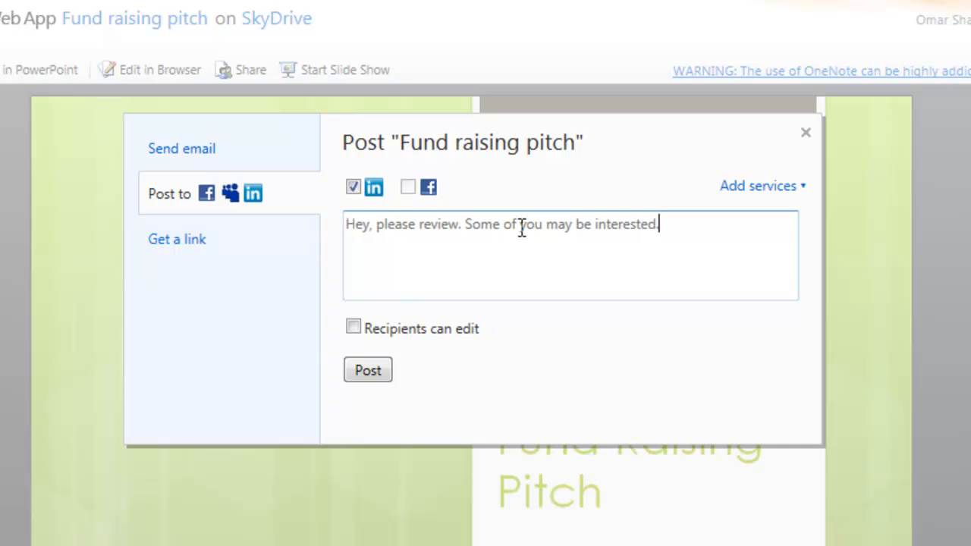
pyautogui.moveTo(337, 251)
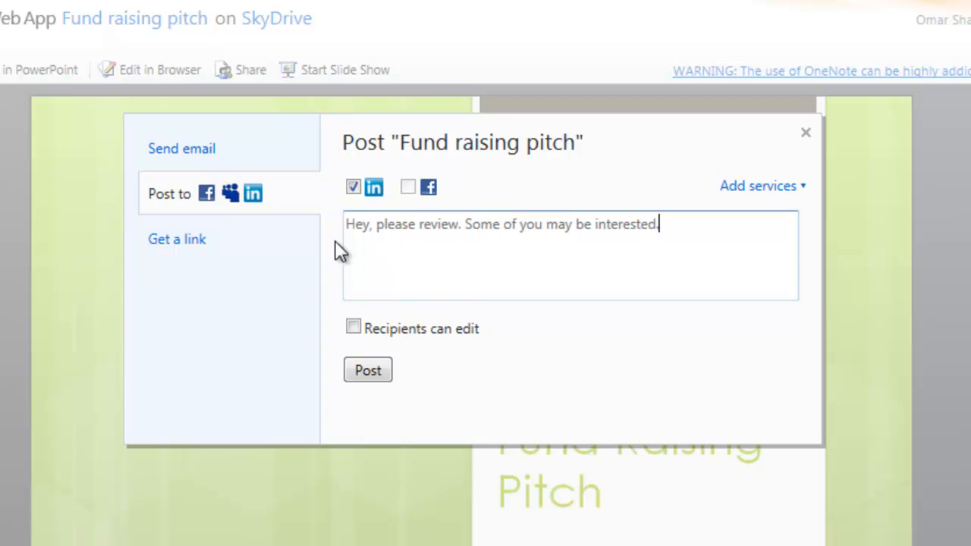
pyautogui.click(177, 238)
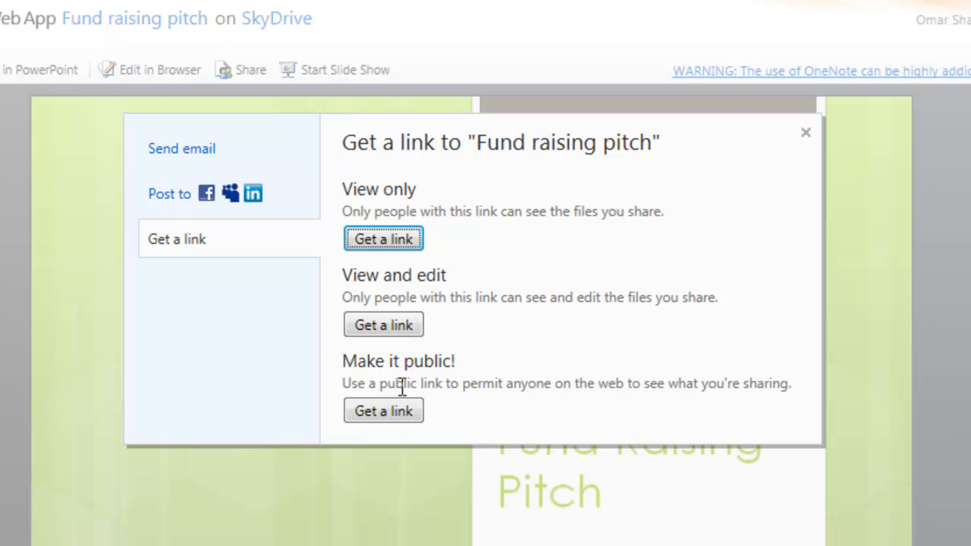
# Get a View and edit link for the Fund raising pitch
pyautogui.click(383, 325)
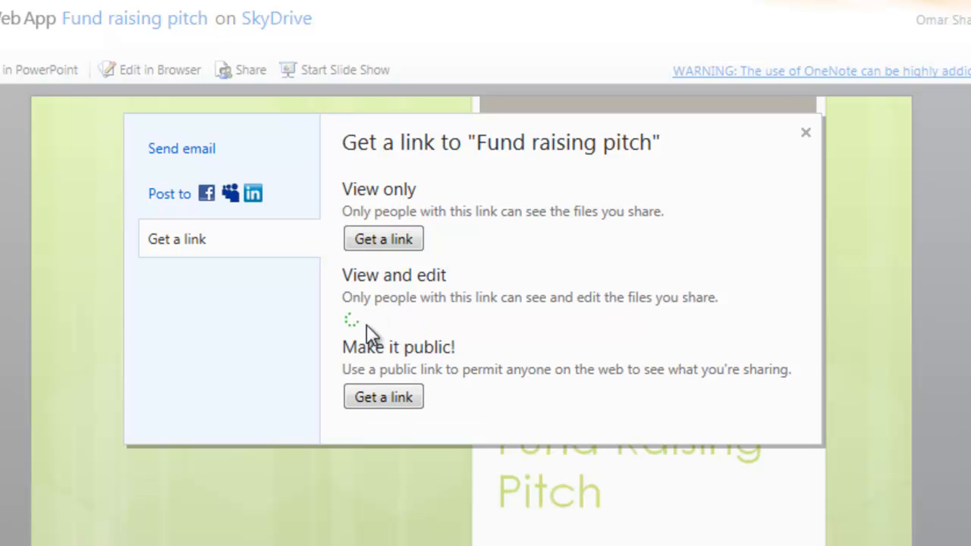
pyautogui.click(383, 238)
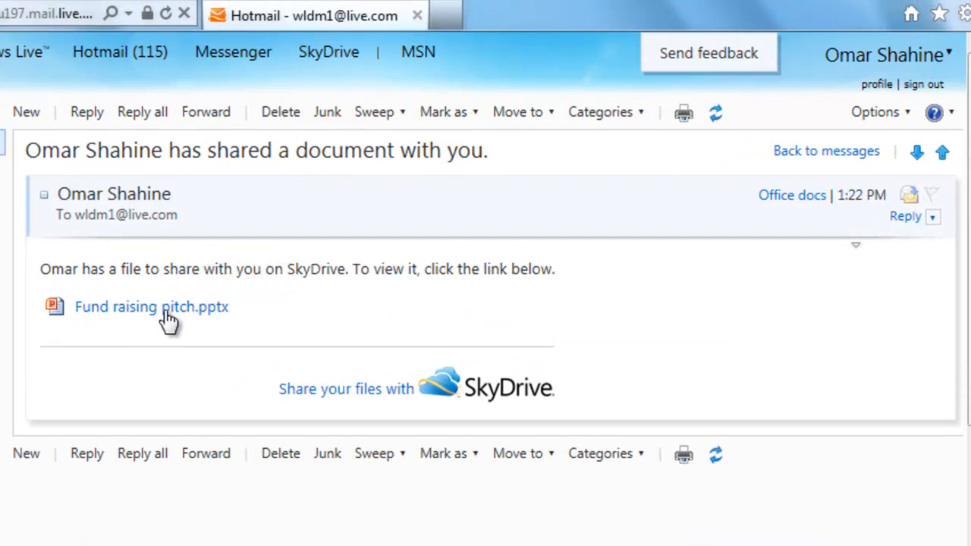
# Open the Fund raising pitch.pptx link in the Hotmail sharing message
pyautogui.click(151, 306)
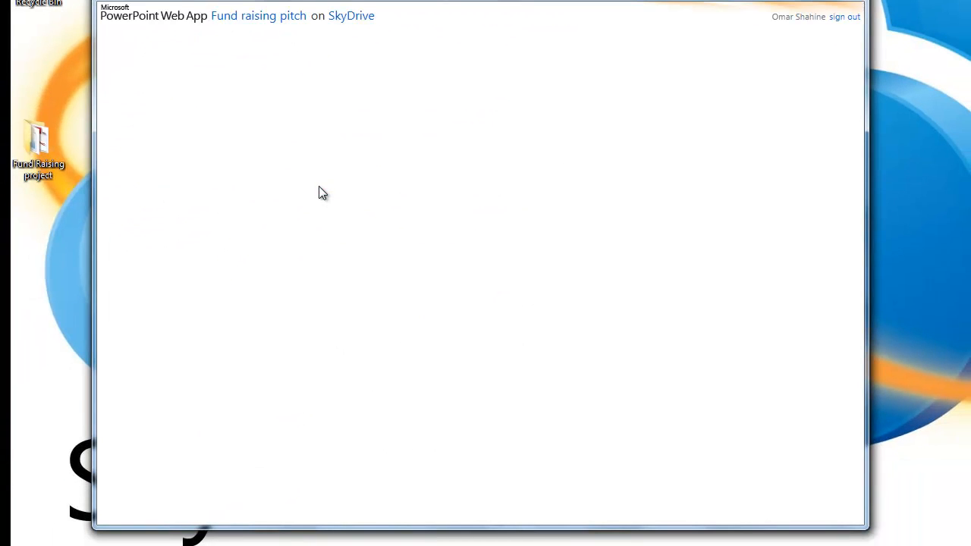